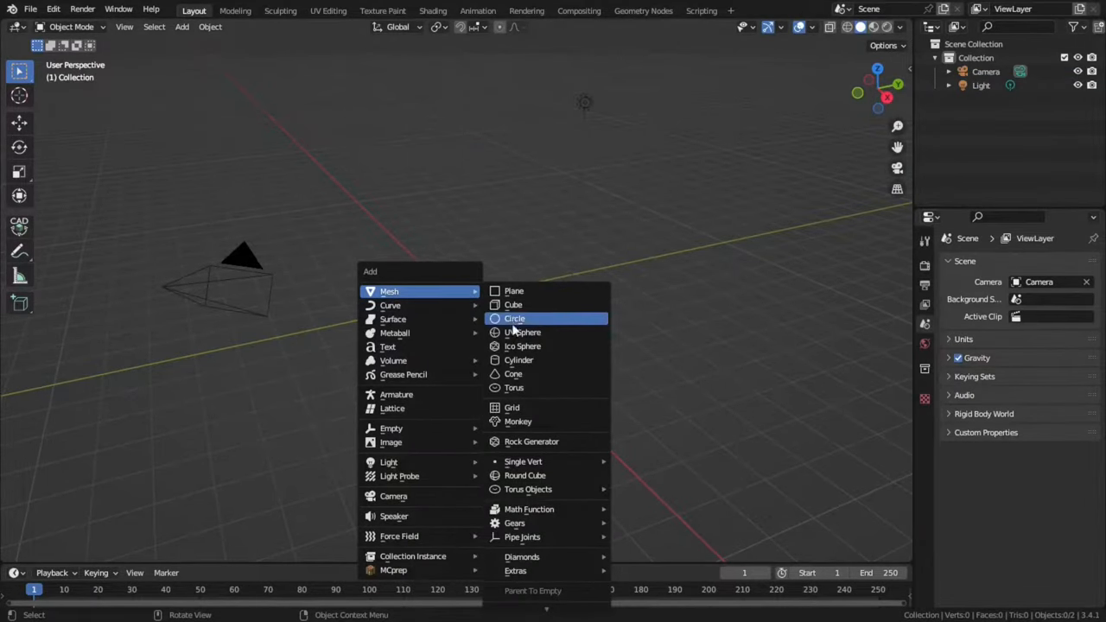
Step: Add a UV sphere and give it two levels of smooth subdivision
left_click(521, 332)
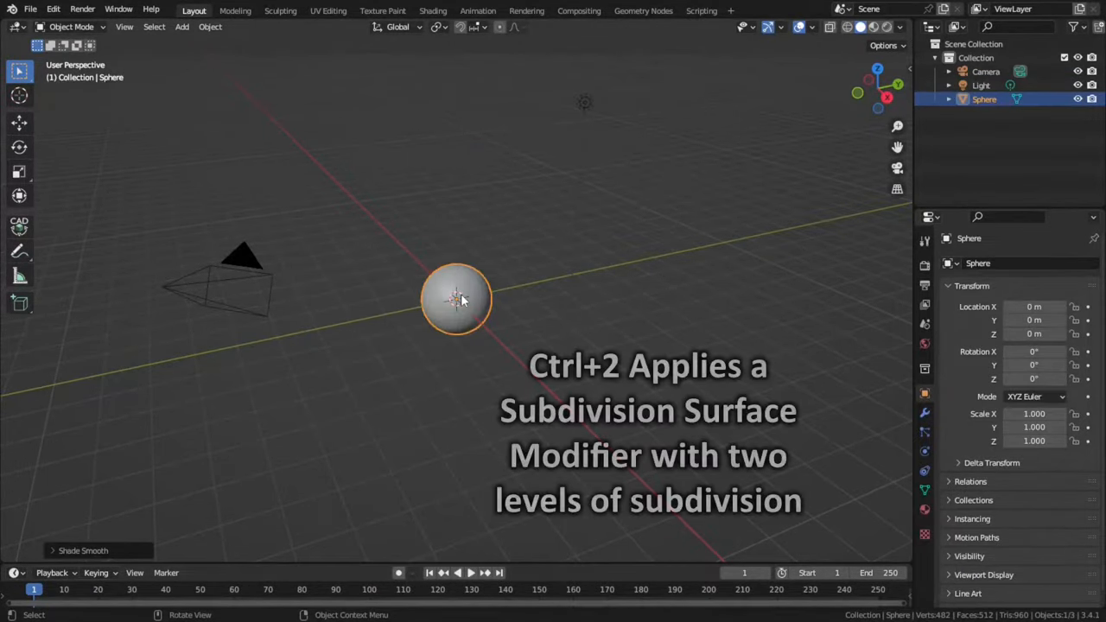
key("ctrl+2")
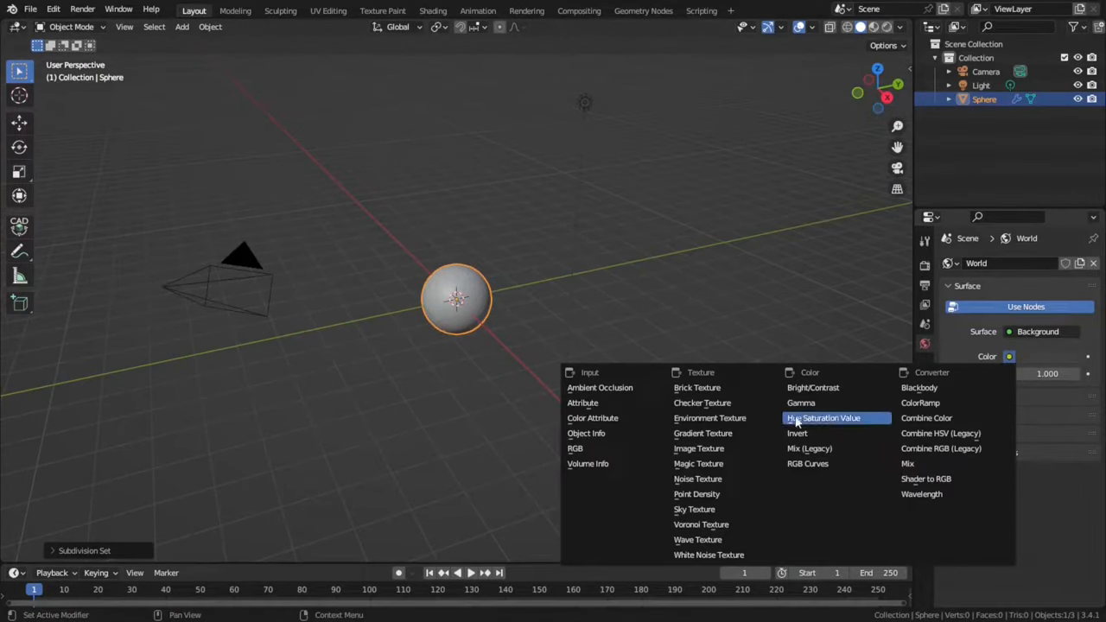
Step: Light the world with the dry cracked lake HDRI and create a new material on the sphere
left_click(710, 416)
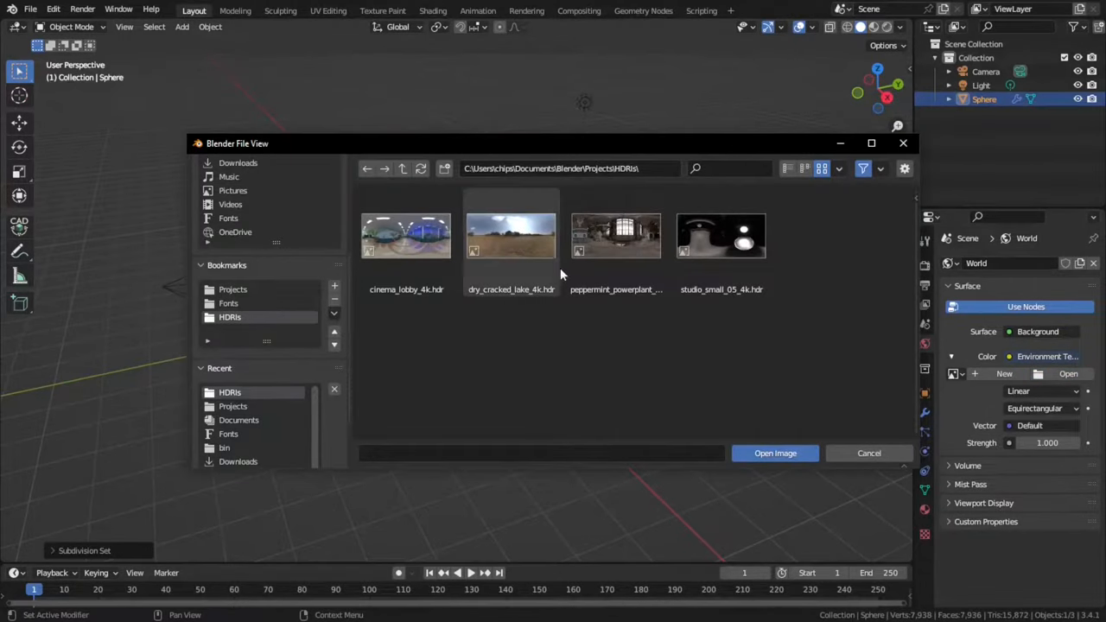
left_click(774, 453)
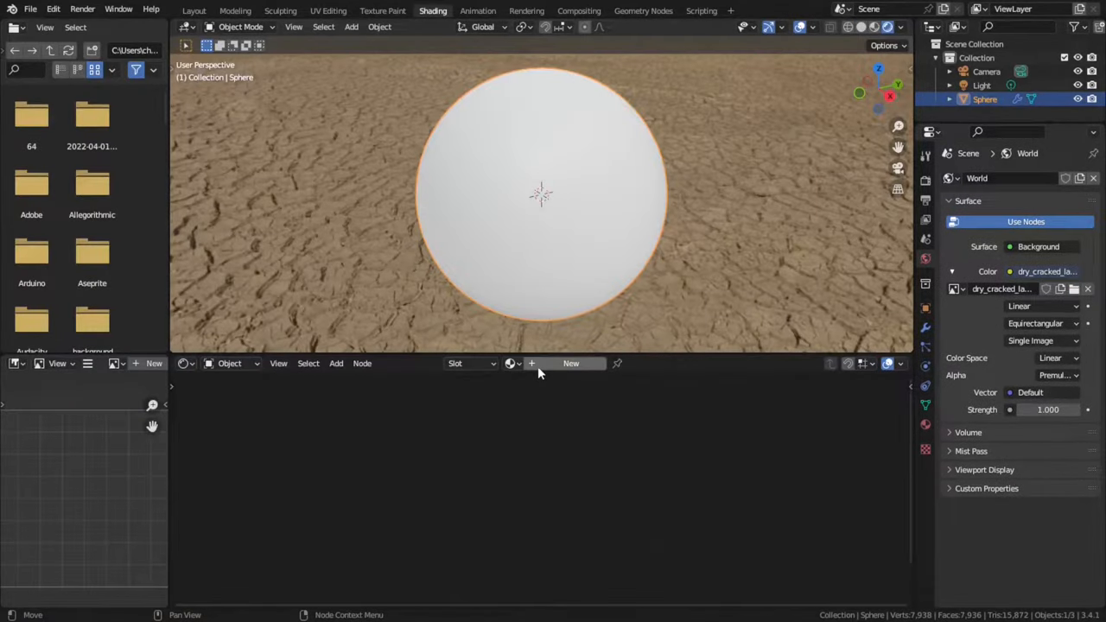
left_click(570, 362)
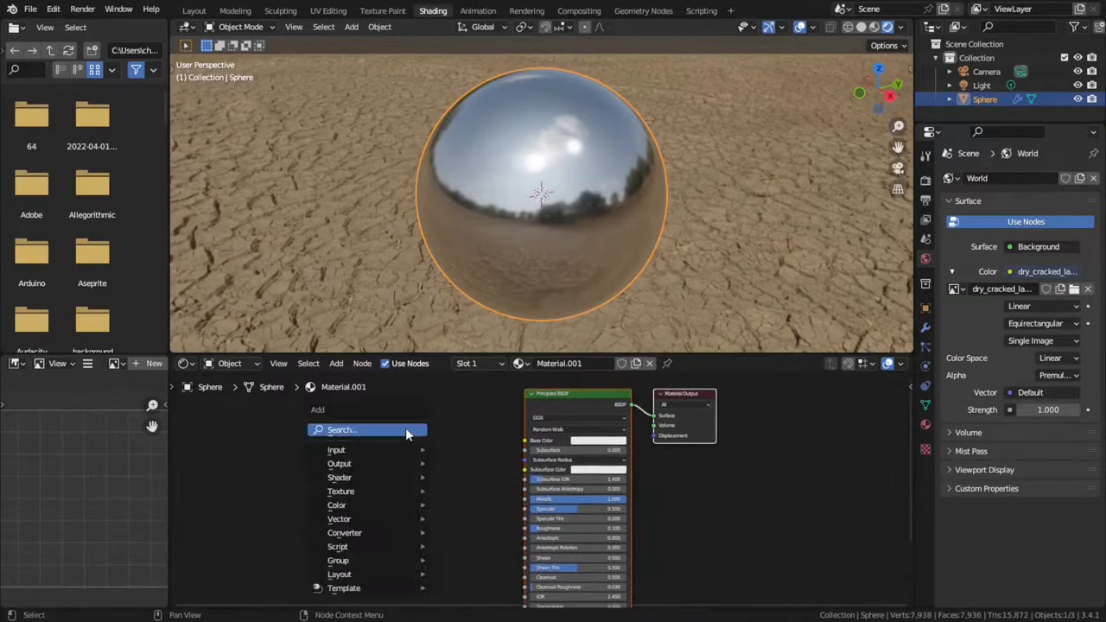
Step: Add Texture Coordinate, Voronoi, ColorRamp and Normal Map nodes wired into the Principled BSDF for metallic glitter
left_click(340, 491)
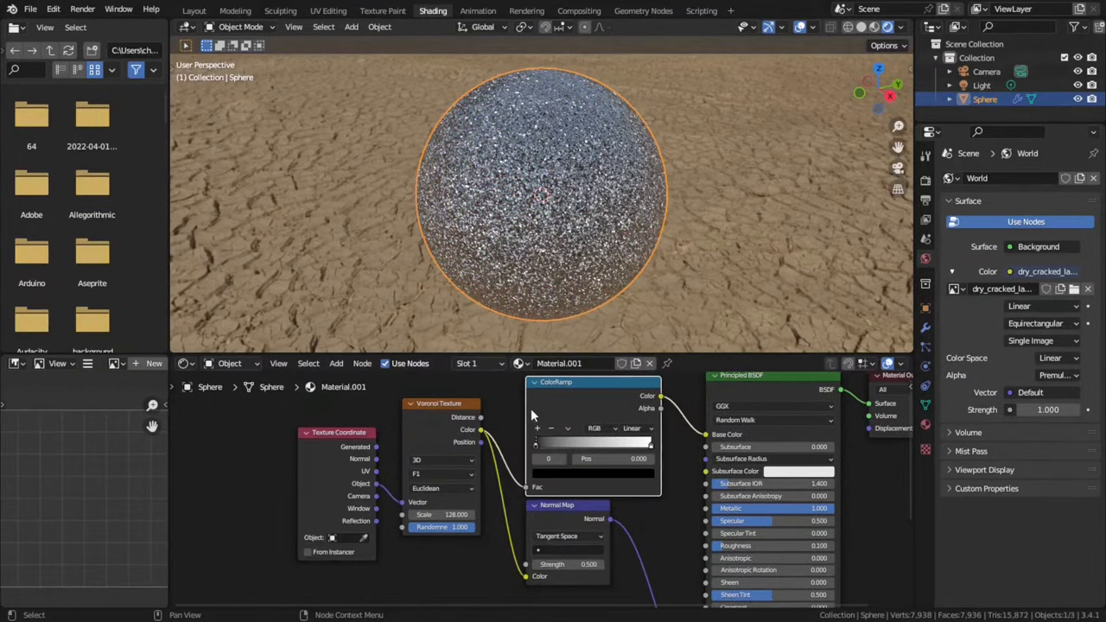
left_click_drag(518, 216, 518, 173)
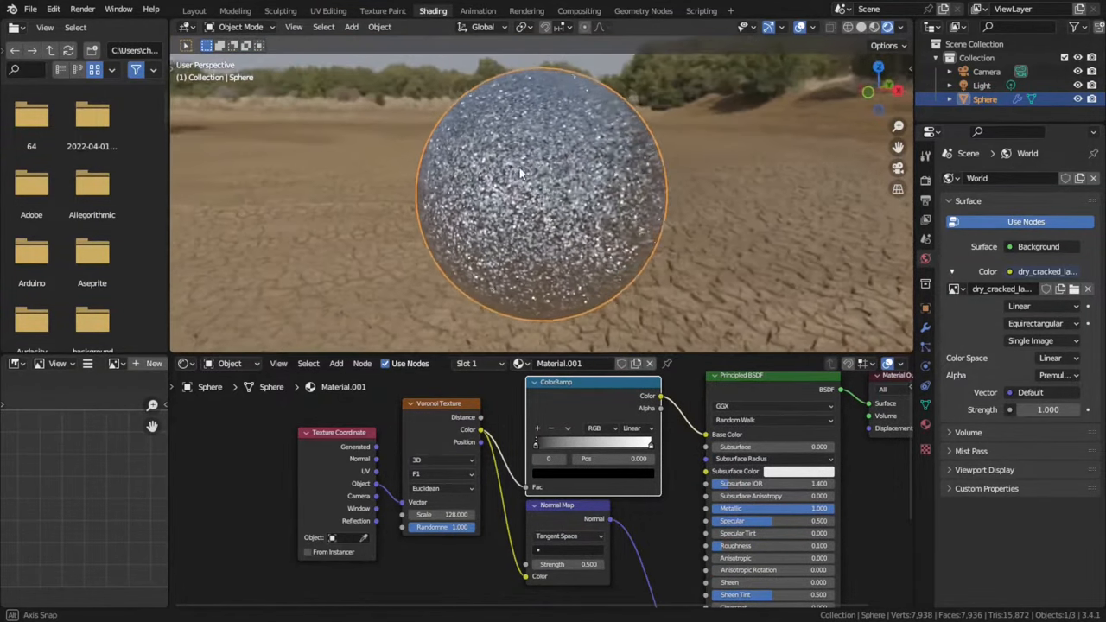